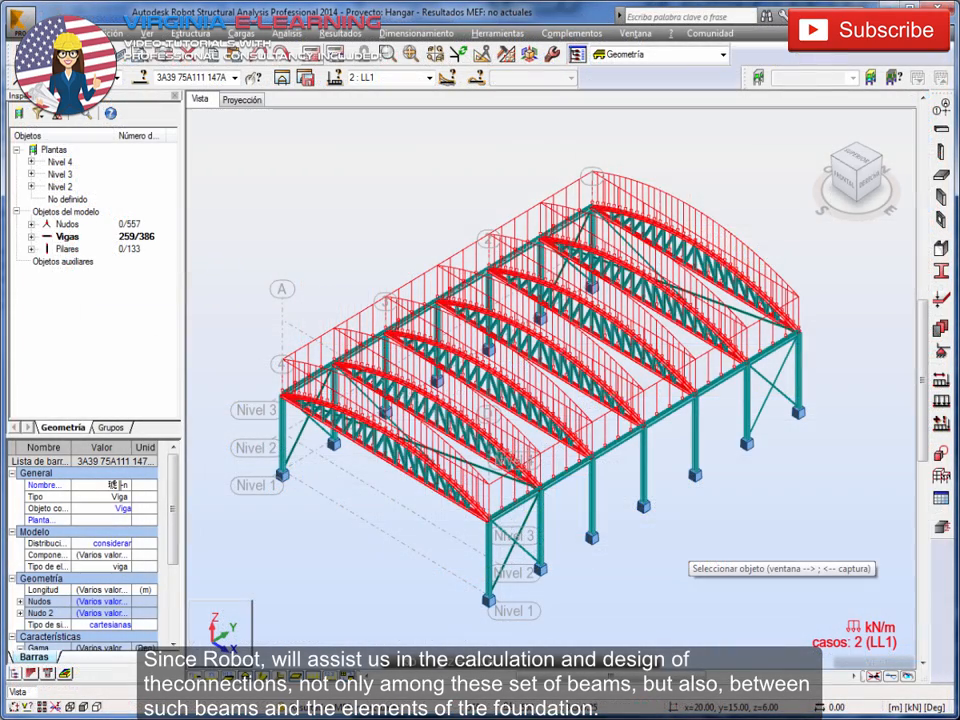
Display Beam_7's ANSI/AISC 360-10 RESULTS - Code window from the ULS verification of members 1to29.
left_click(510, 500)
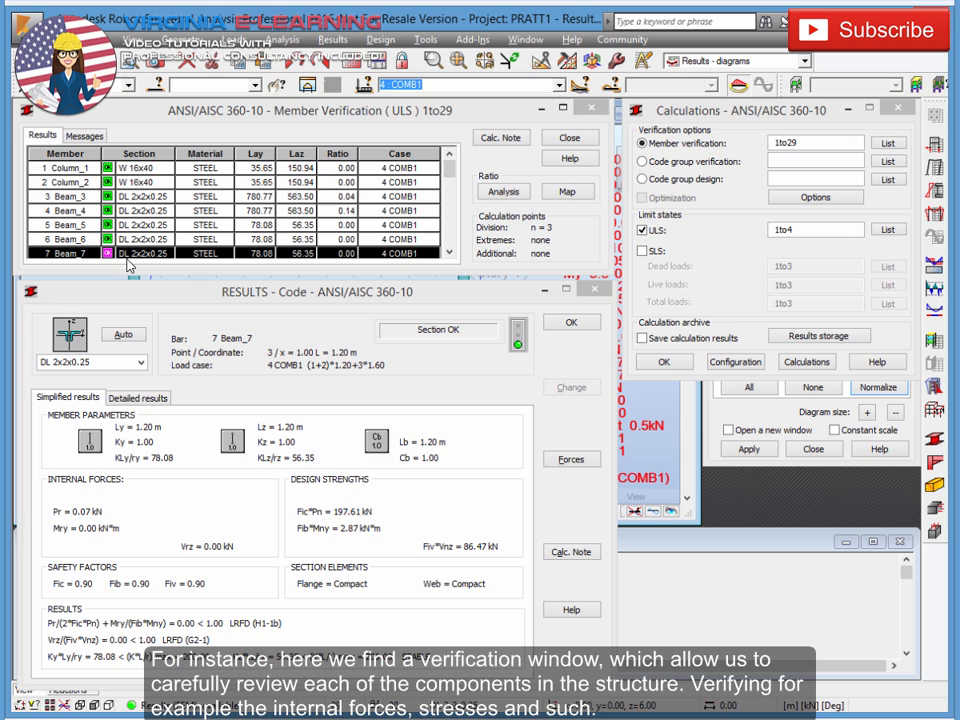
mouse_move(125, 334)
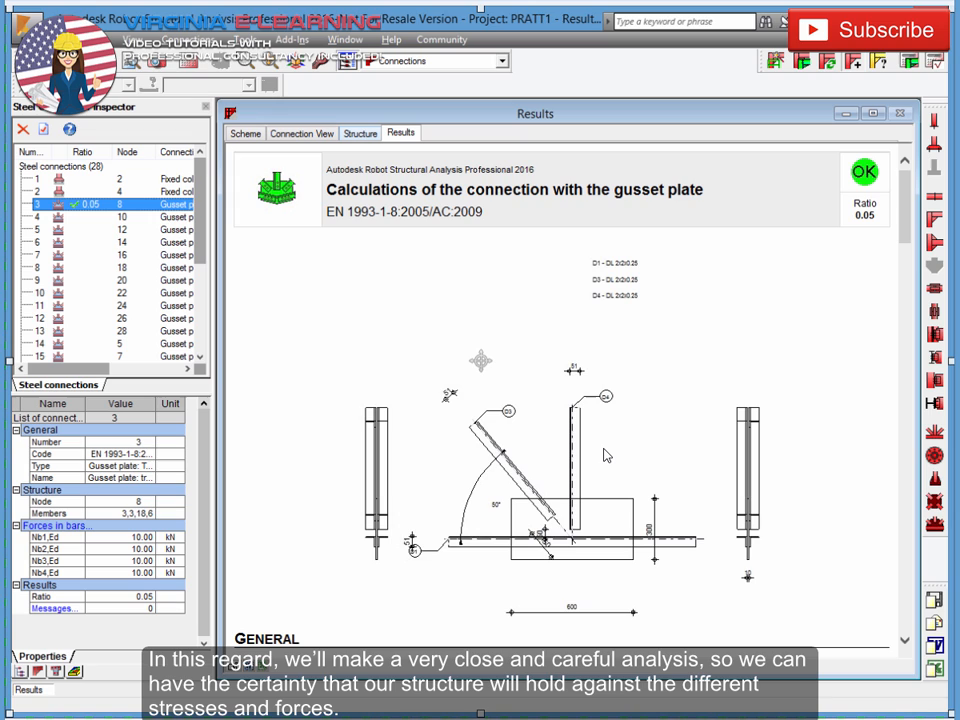
mouse_move(388, 392)
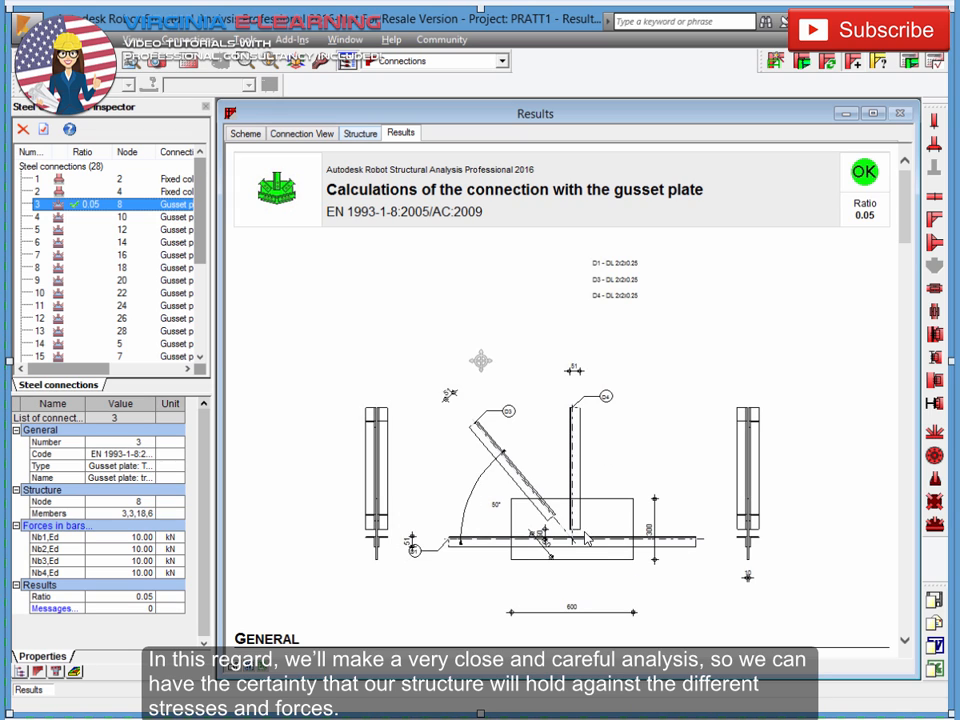
mouse_move(594, 442)
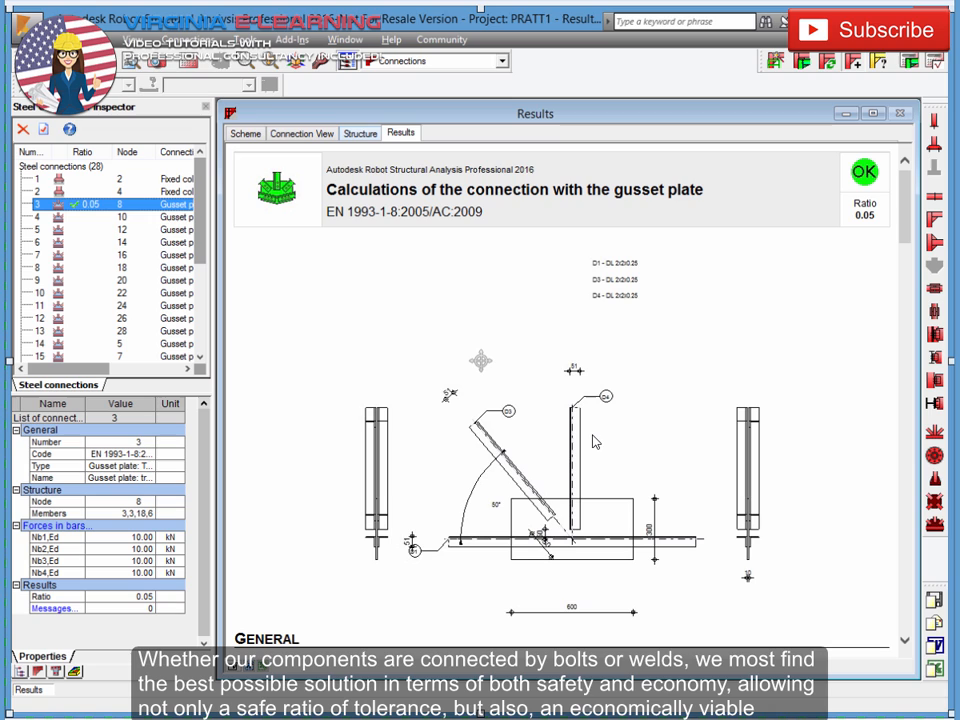
mouse_move(593, 519)
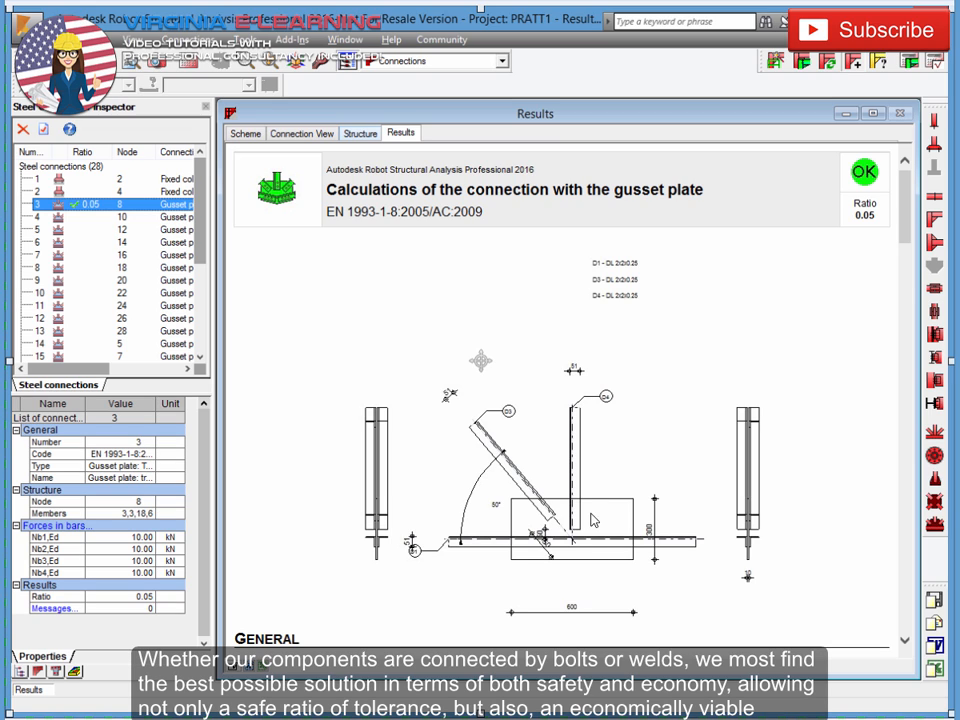
mouse_move(592, 525)
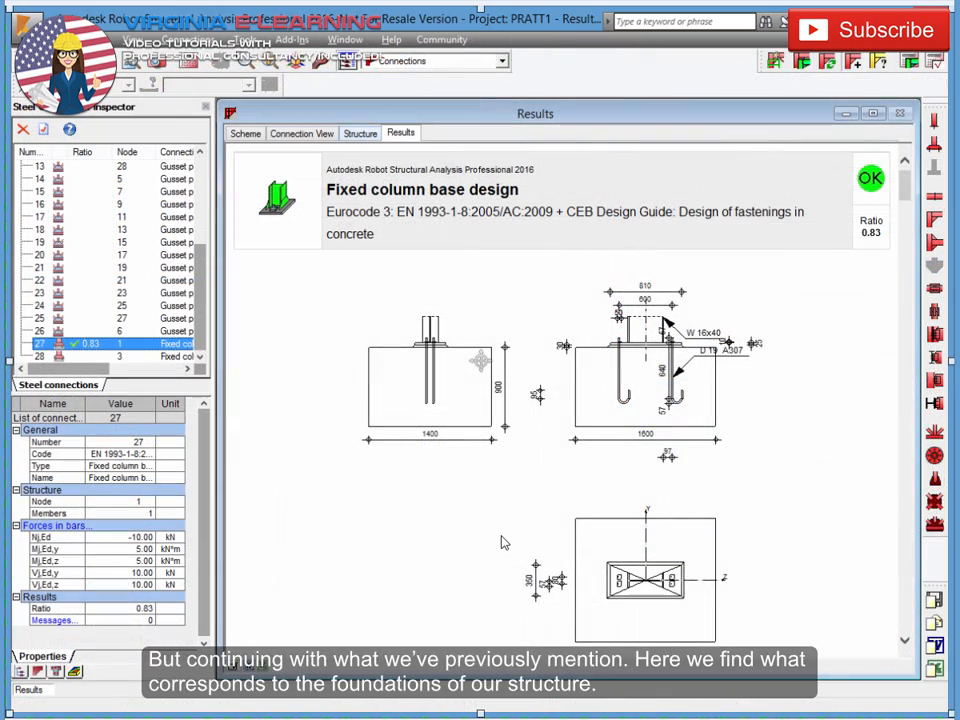
mouse_move(722, 433)
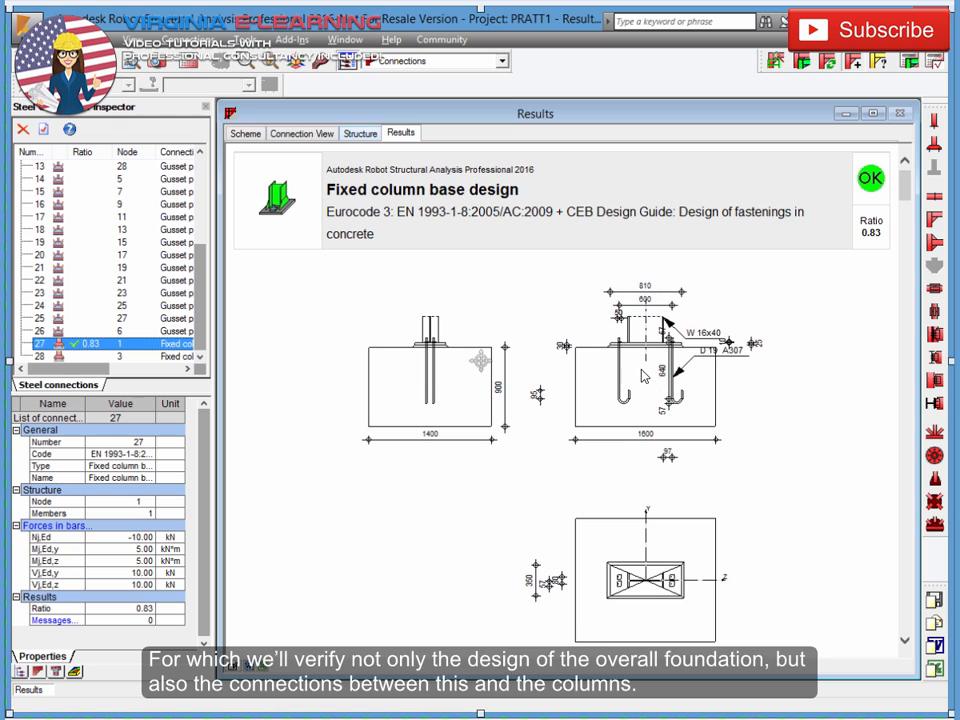
mouse_move(725, 390)
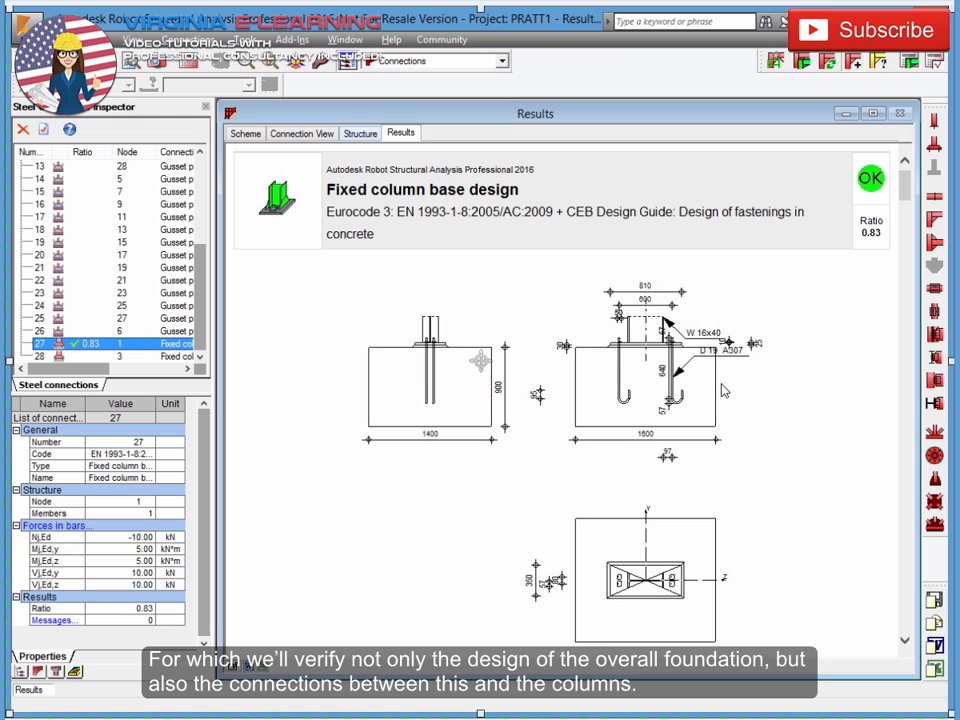